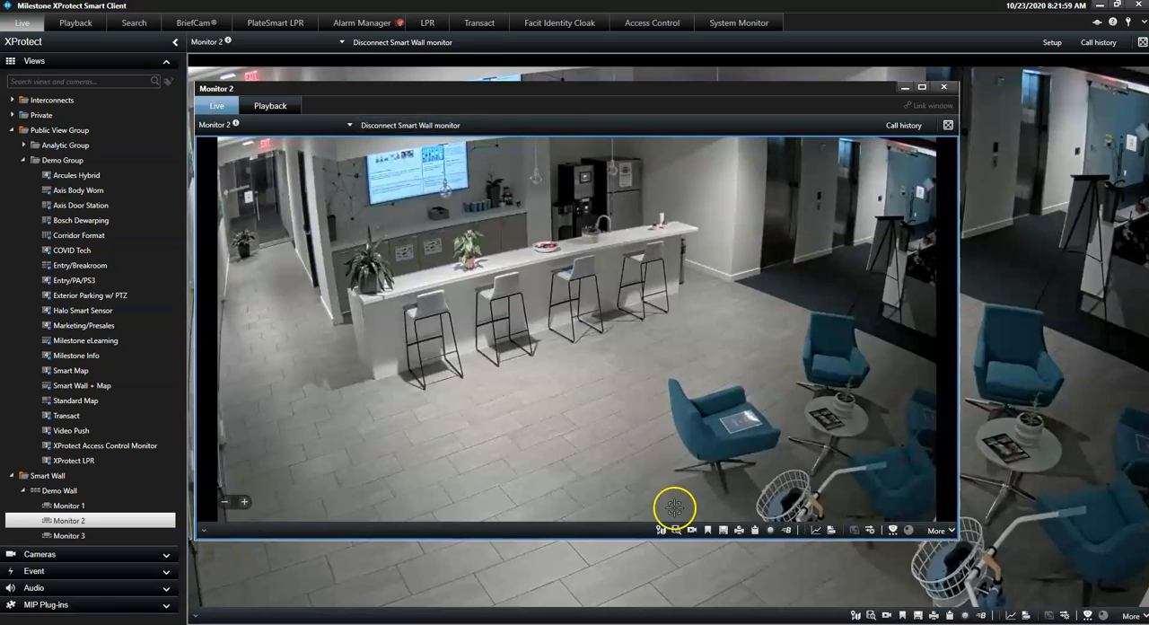
{"action": "mouse_move", "coordinate": [316, 467]}
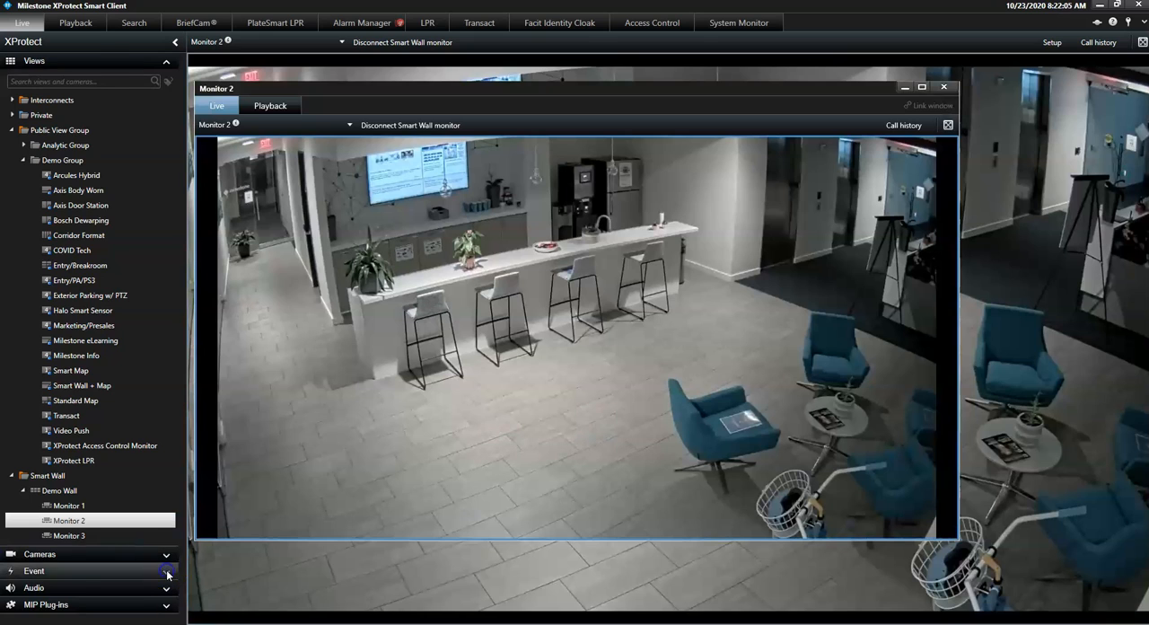
Step: Expand the Event pane and choose the Panic event from the Milestone Demo event types
{"action": "left_click", "coordinate": [165, 571]}
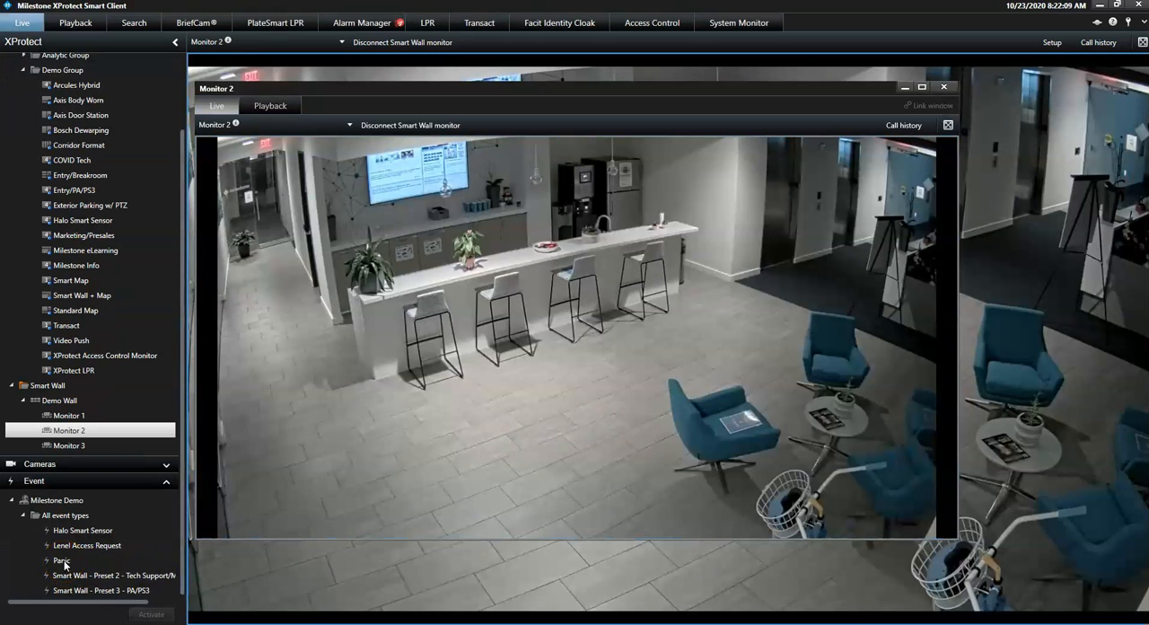
{"action": "left_click", "coordinate": [61, 560]}
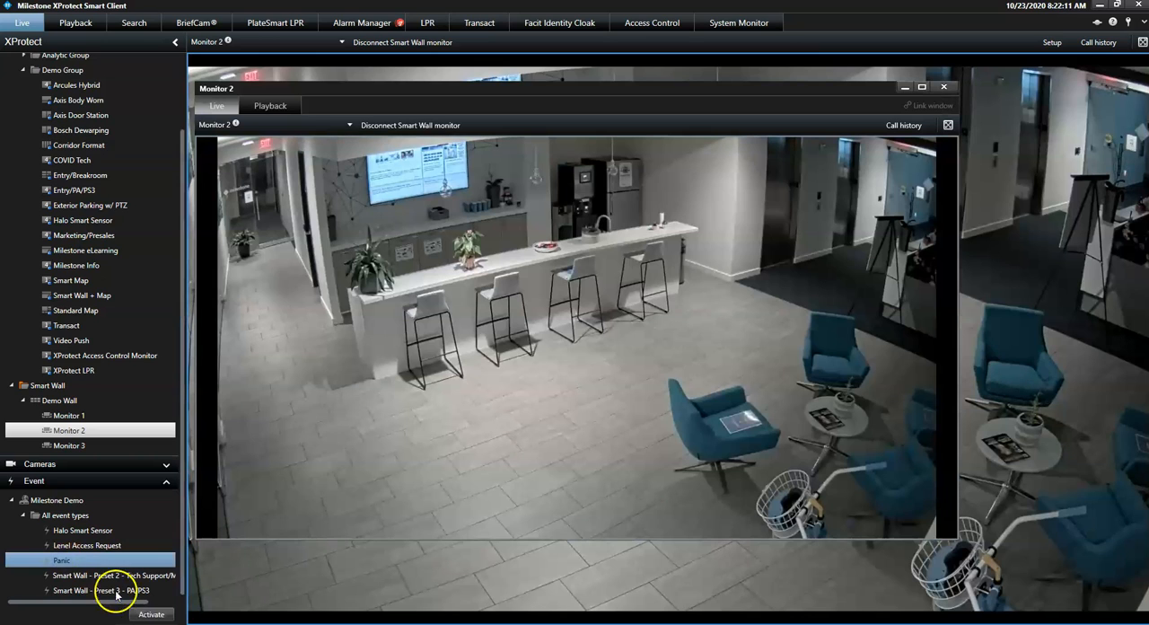